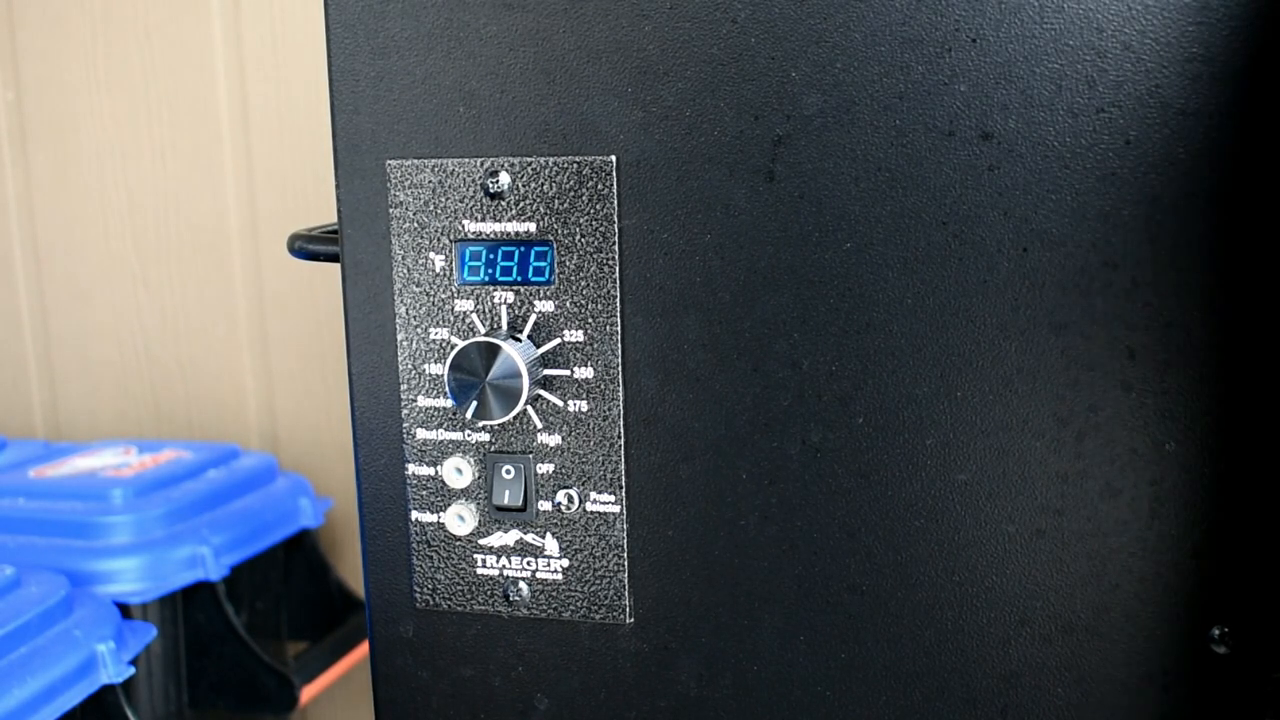
click(514, 490)
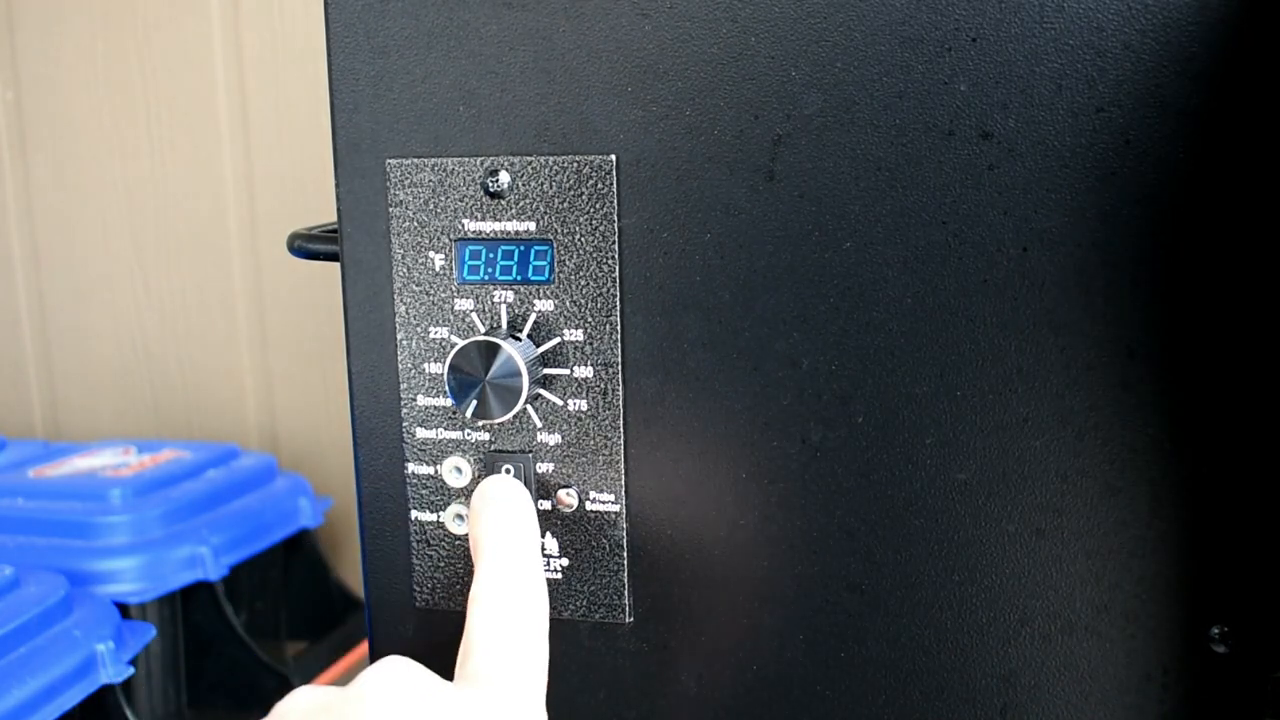
click(512, 478)
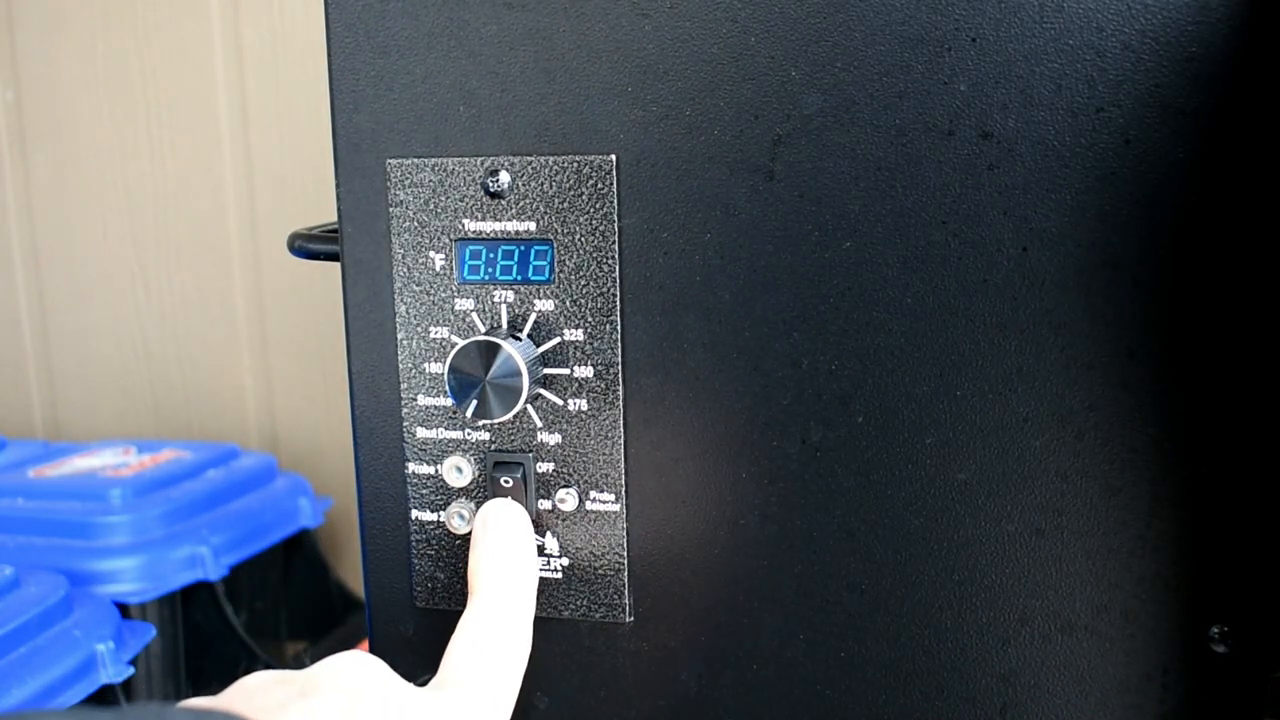